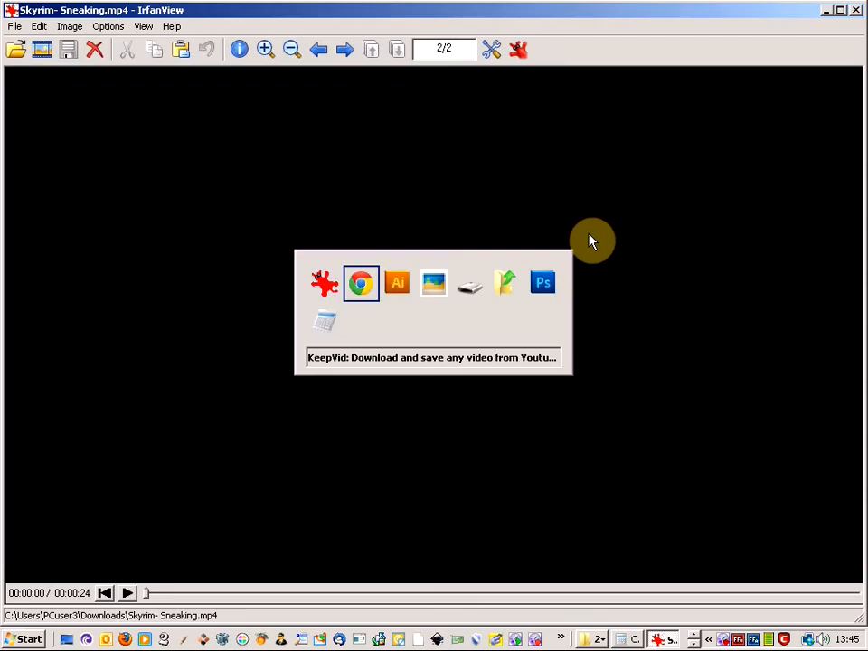
Switch from IrfanView to the KeepVid download page in the browser.
left_click(362, 282)
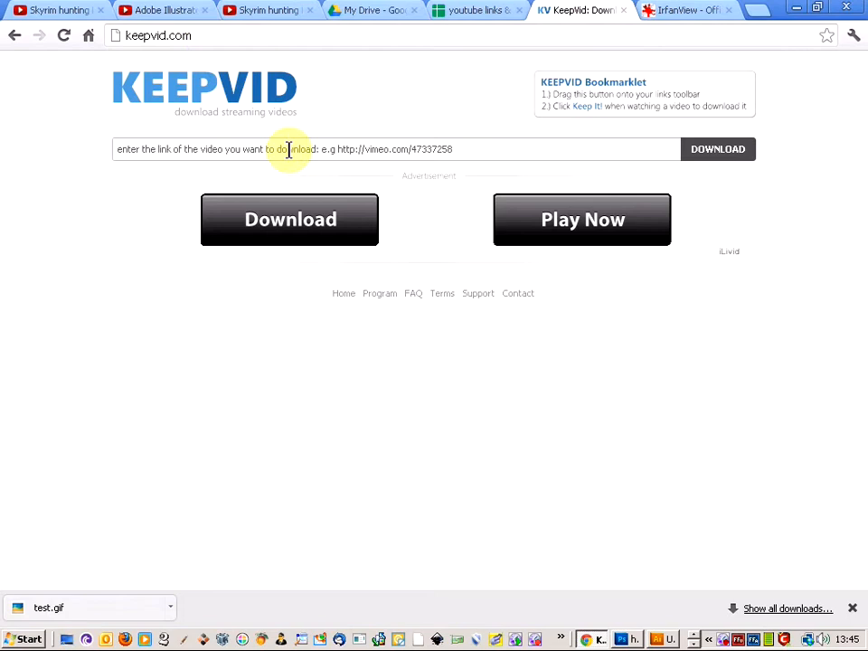
left_click(289, 148)
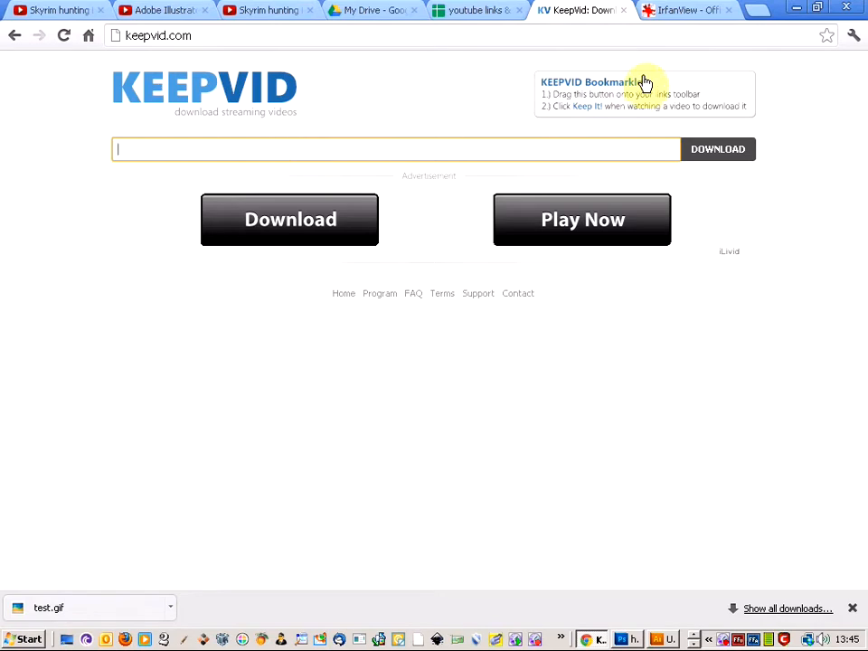
mouse_move(571, 138)
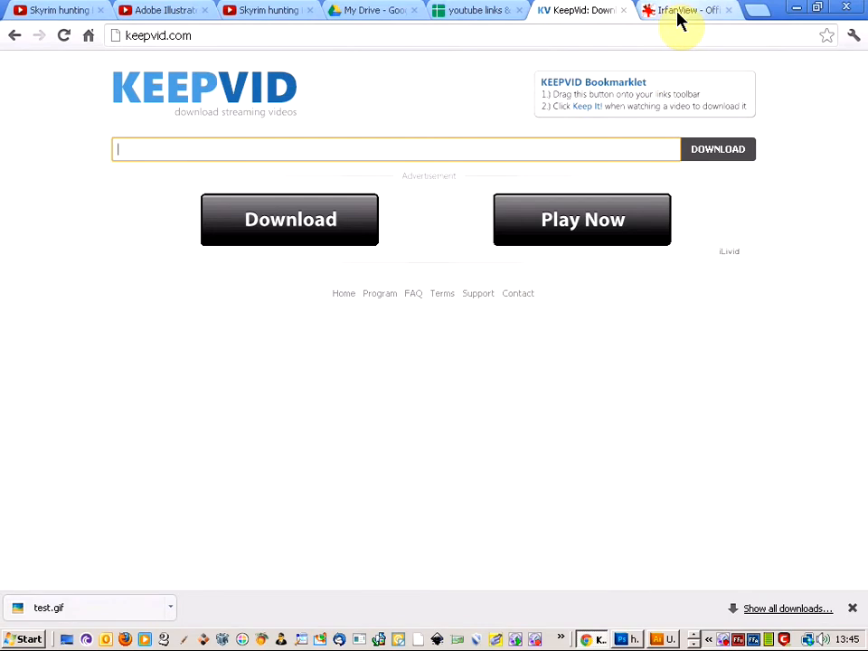
Return to the Skyrim- Sneaking.mp4 video in IrfanView and start Extract all frames from the Options menu.
left_click(683, 11)
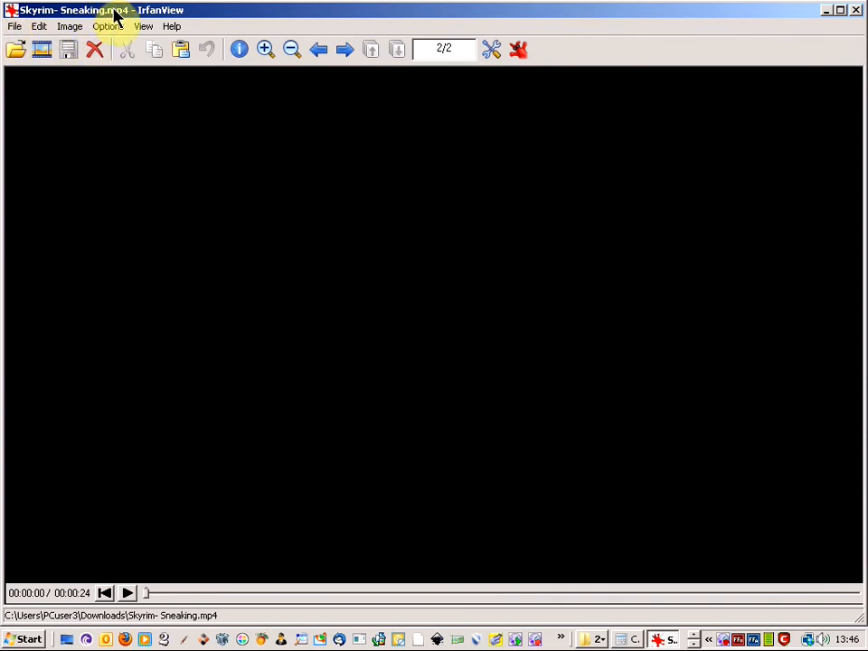
left_click(108, 25)
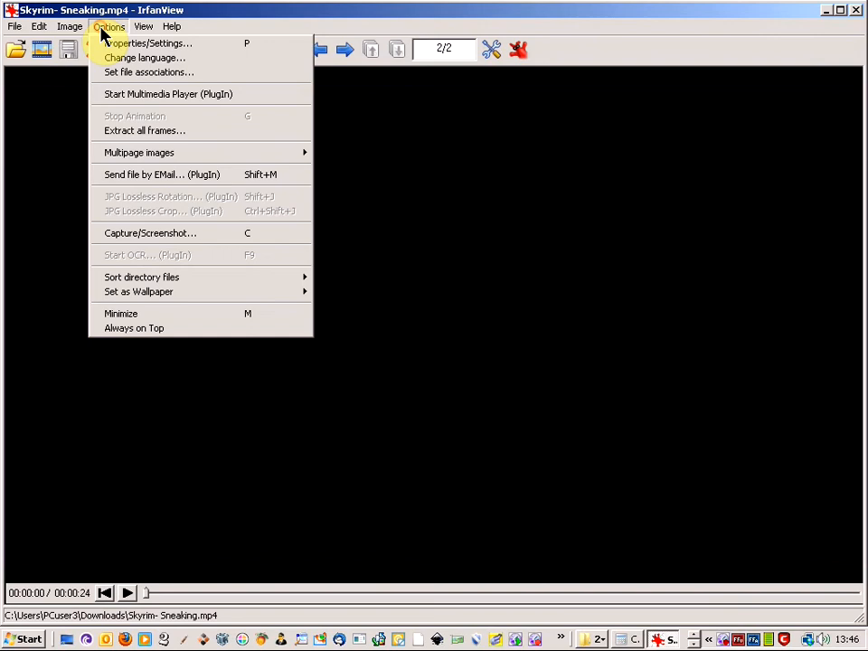
mouse_move(145, 130)
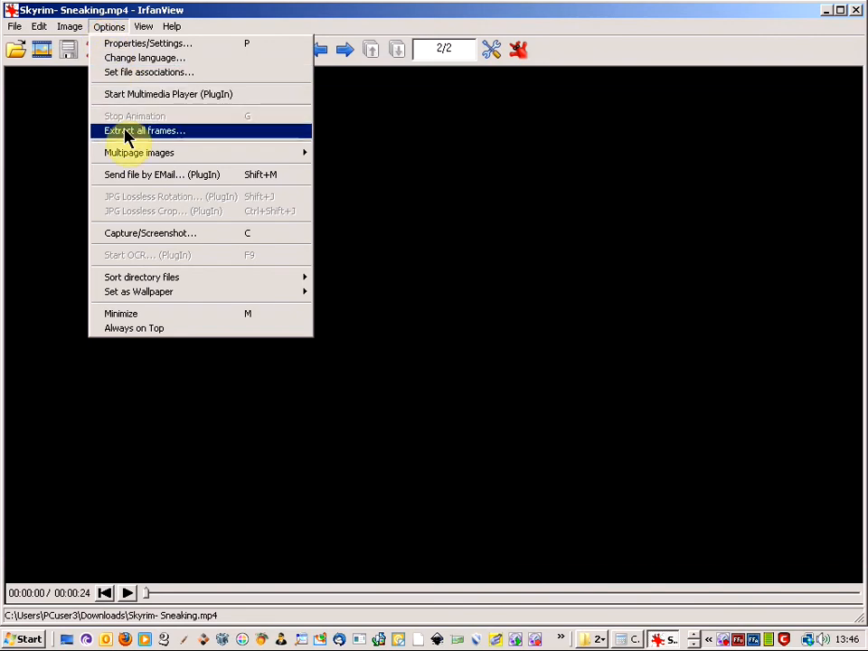
mouse_move(152, 137)
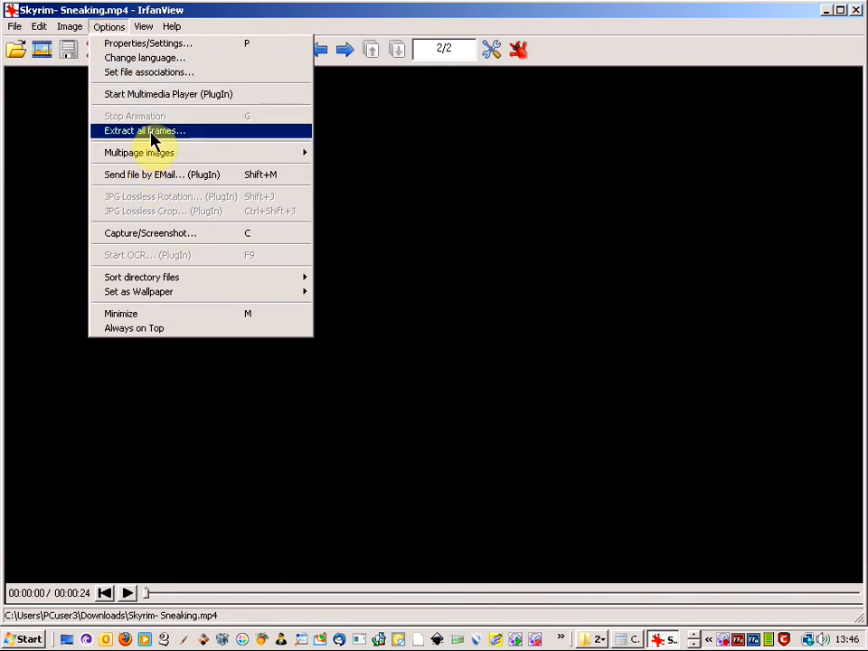
left_click(145, 130)
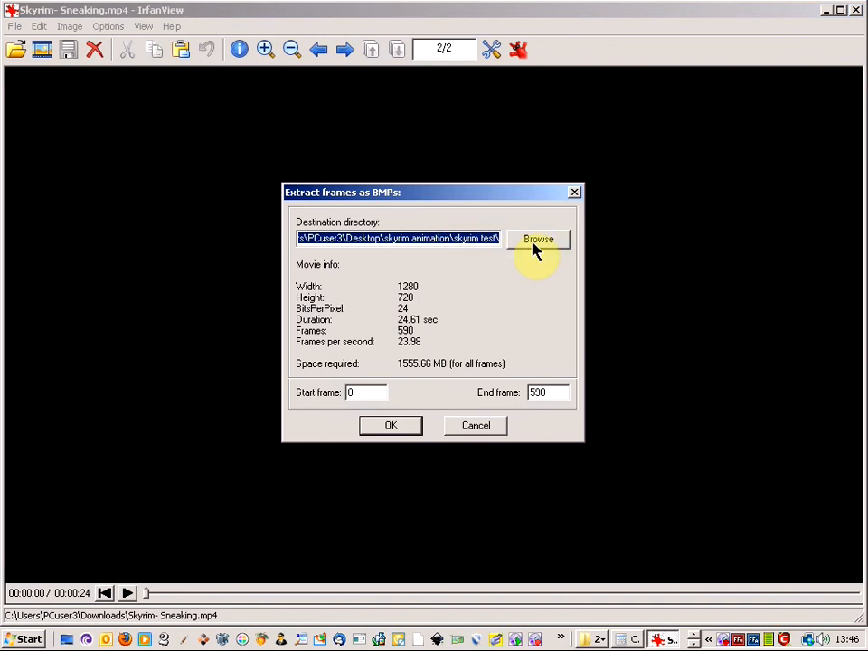
mouse_move(484, 239)
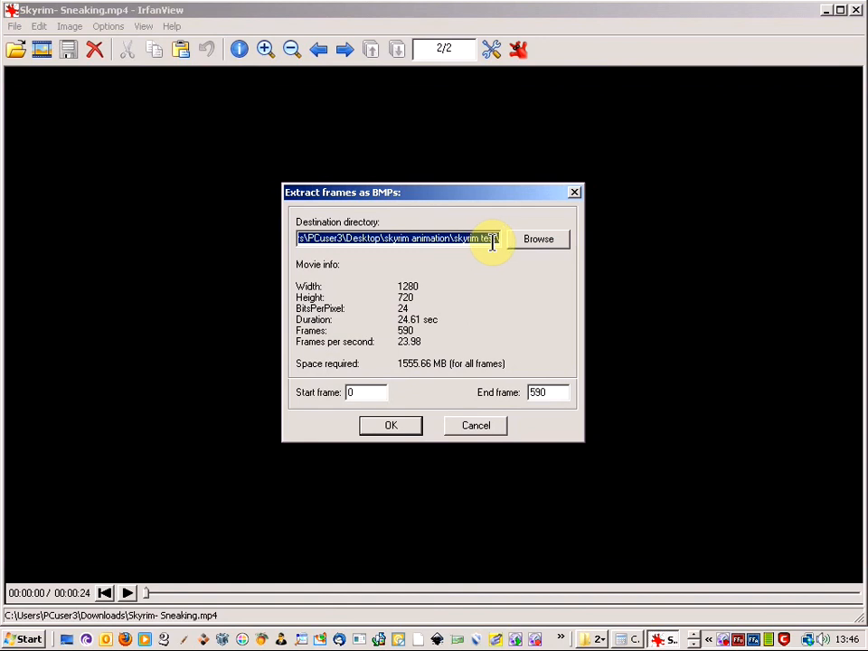
Set the start frame to 0, keeping end frame 590 and the skyrim test destination folder.
left_click(366, 391)
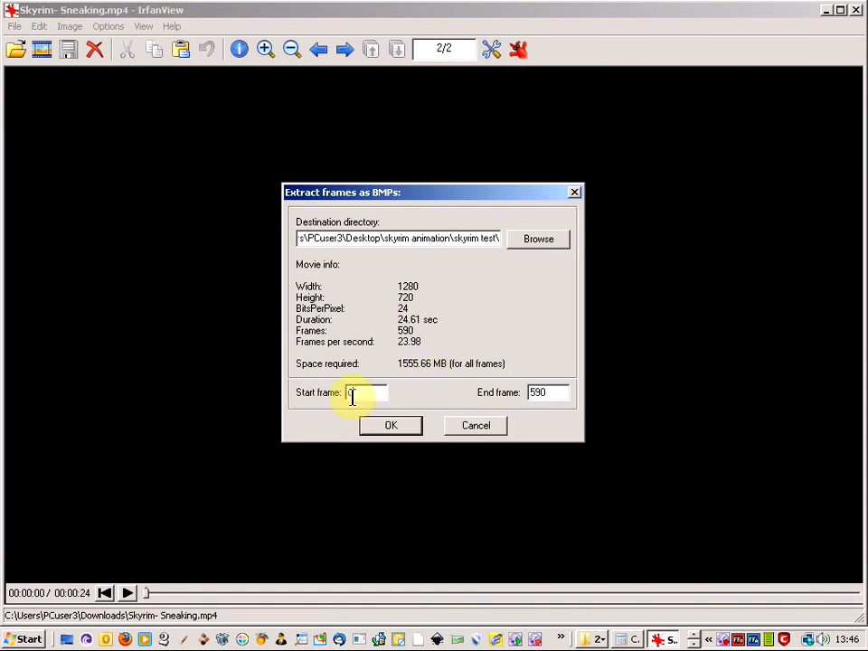
type("0")
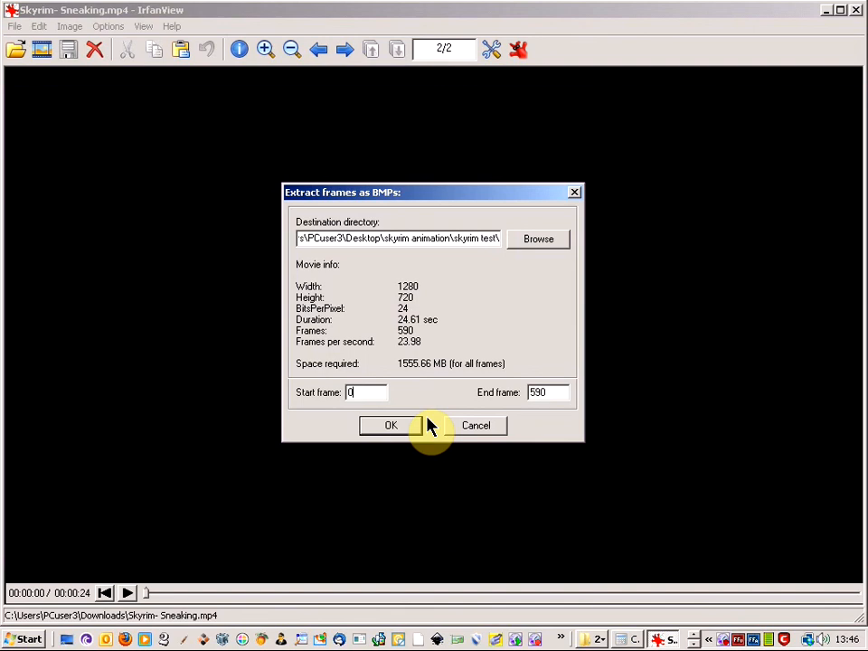